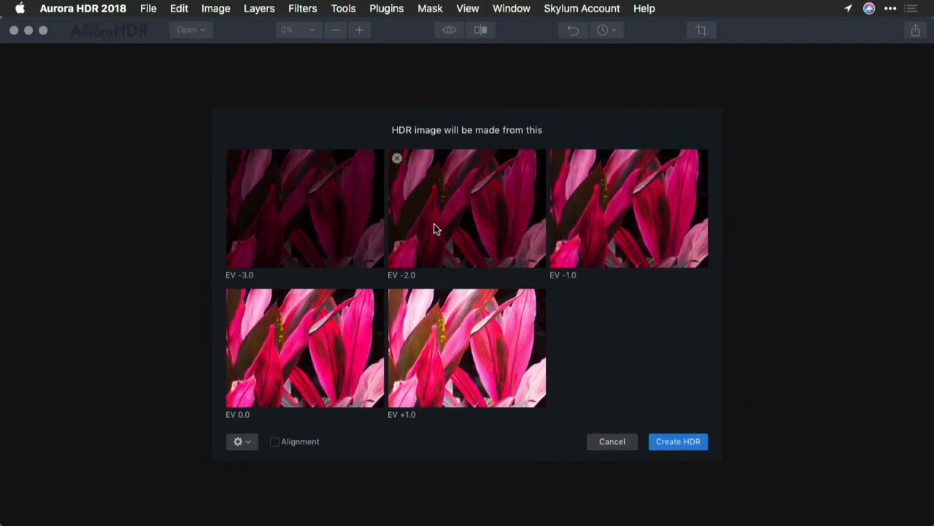
- Merge the five leaf brackets into an HDR image with Alignment and Color Denoise enabled
left_click(274, 440)
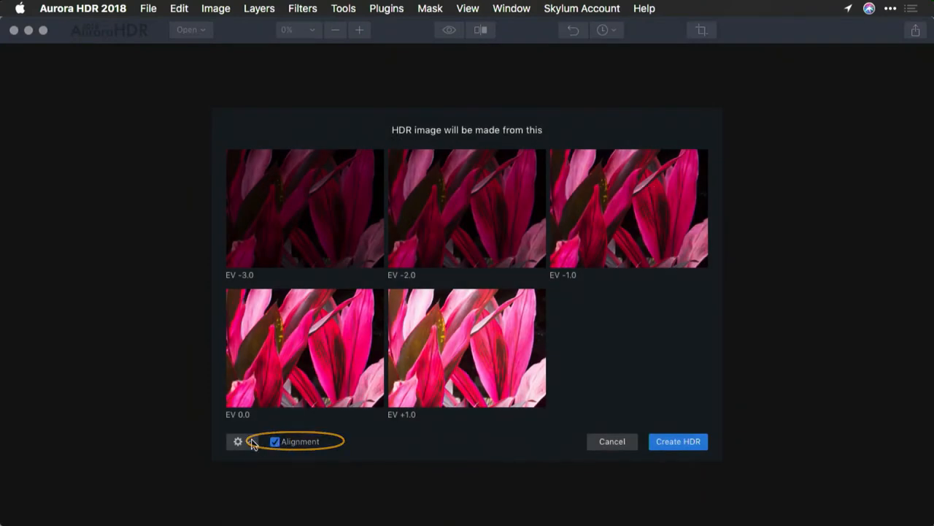
left_click(237, 441)
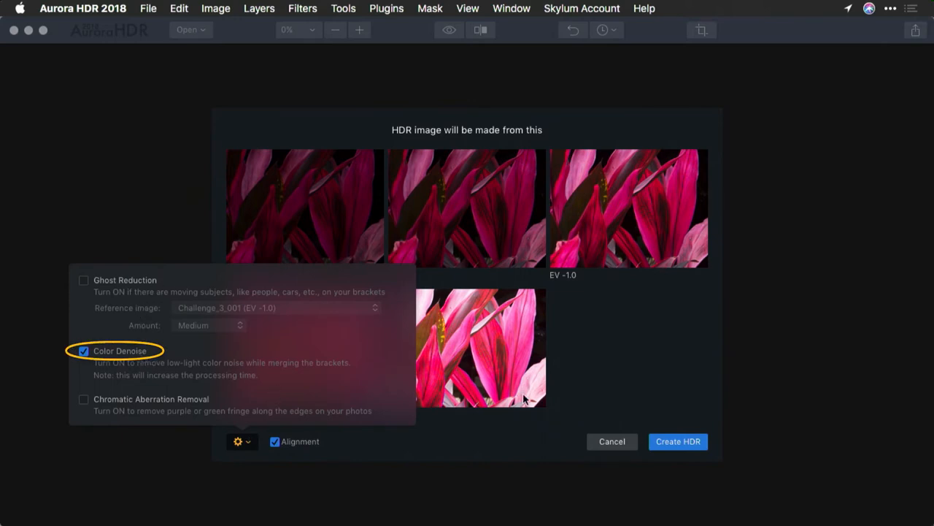
left_click(238, 441)
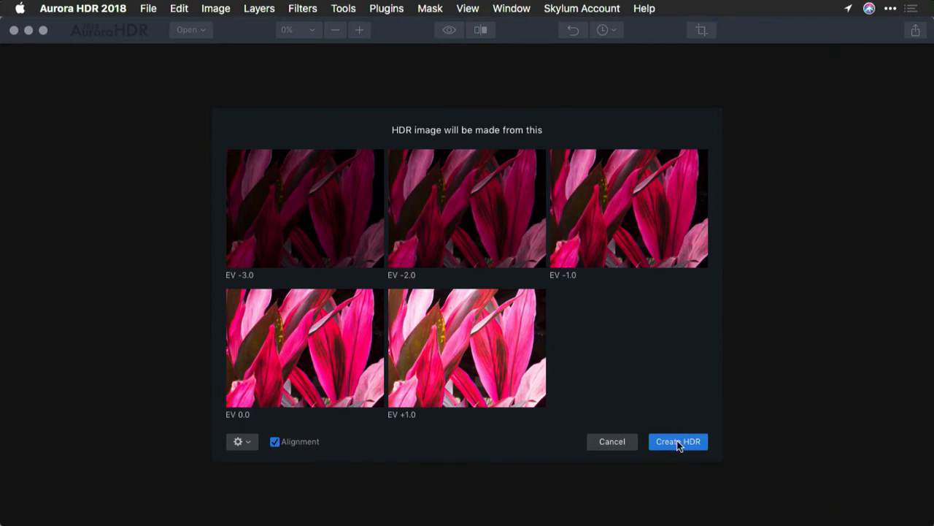
left_click(677, 441)
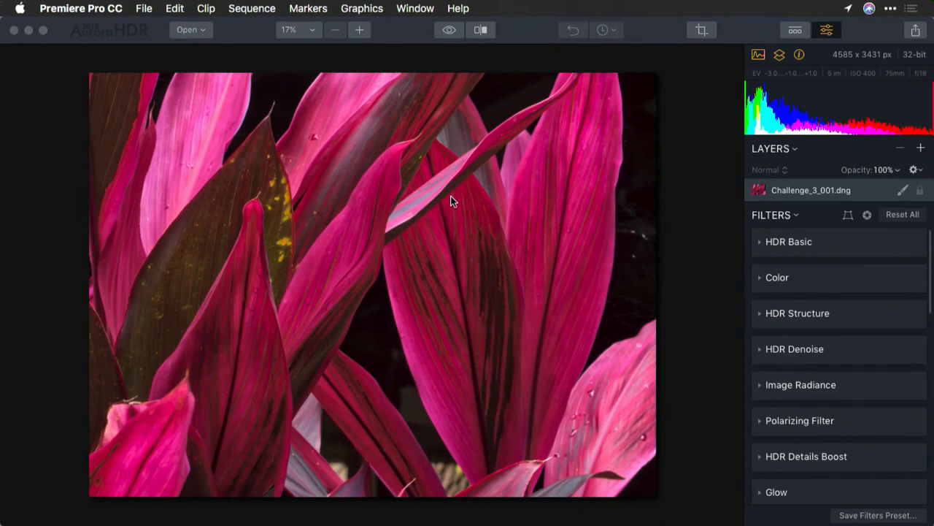
mouse_move(590, 203)
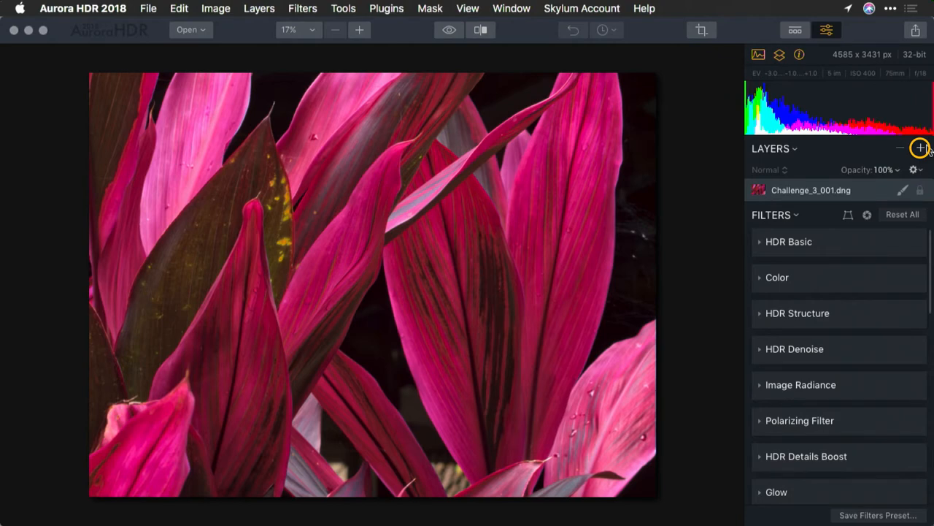
- Add a new adjustment layer and show the Dramatic category of presets
left_click(920, 147)
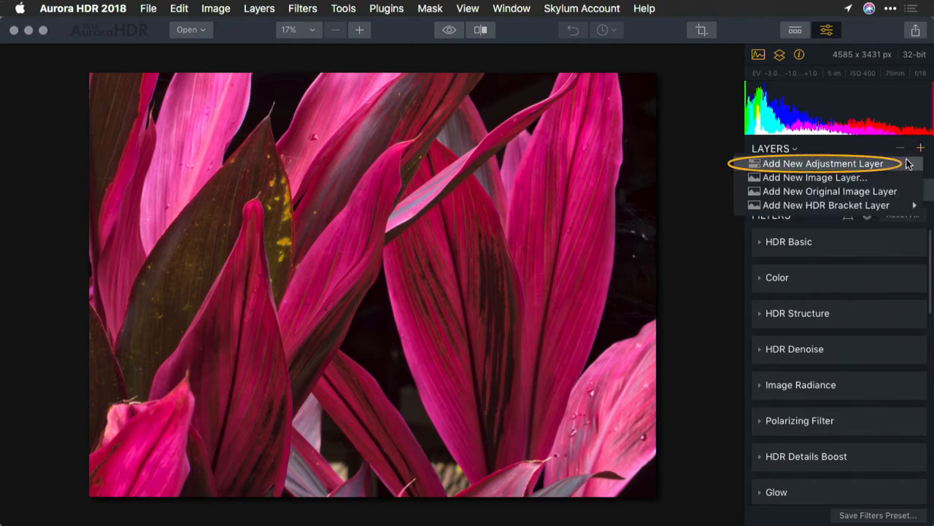
left_click(821, 163)
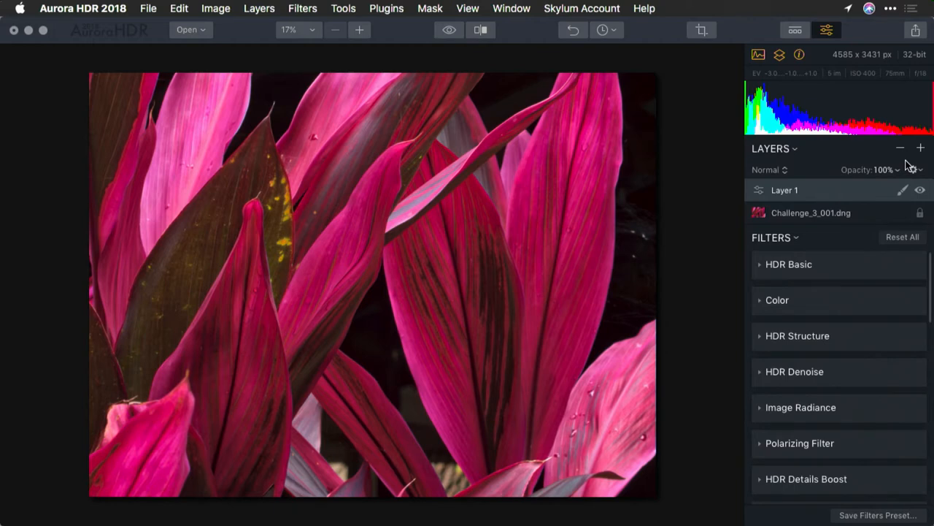
left_click(794, 30)
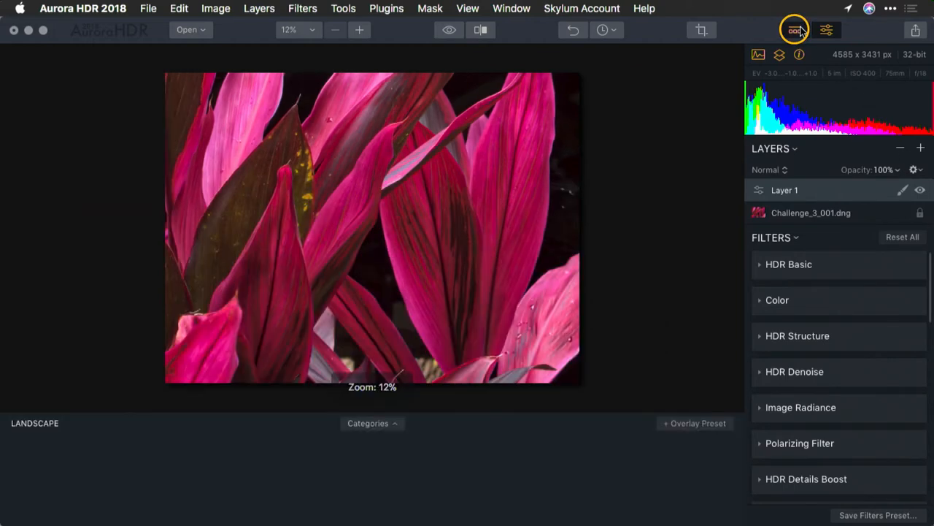
left_click(372, 423)
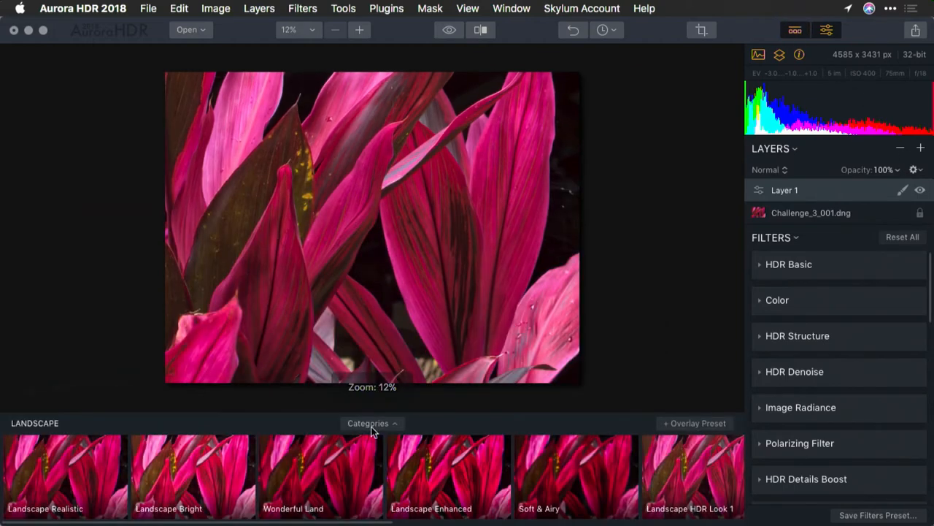
left_click(373, 422)
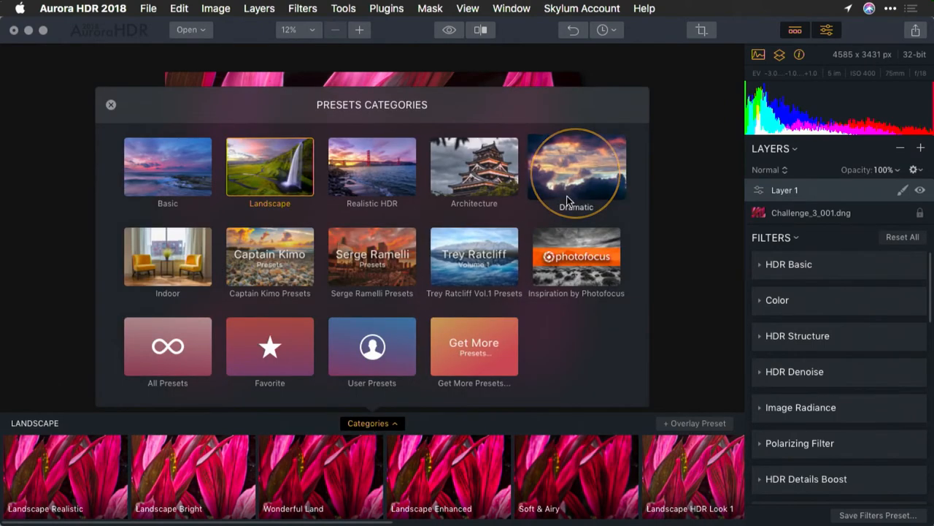
left_click(576, 172)
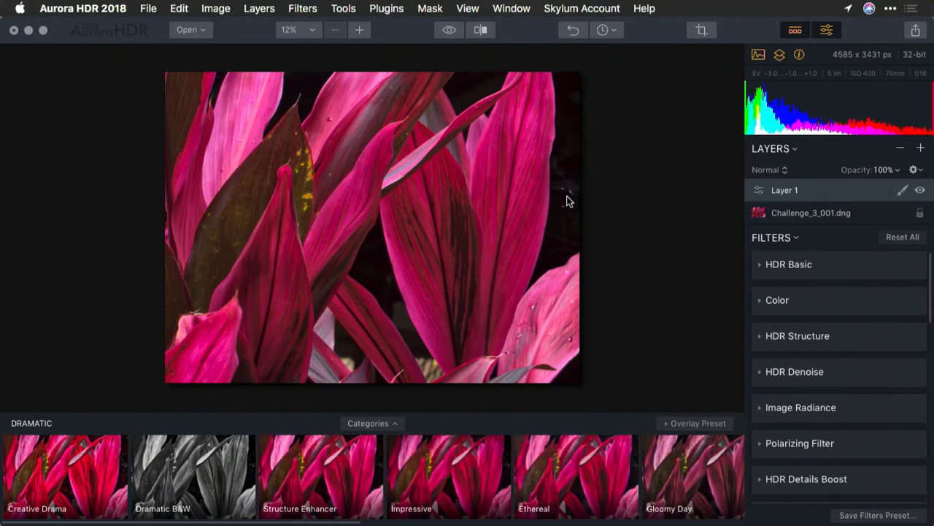
- Apply the Dramatic B&W preset to the layer and set its blend mode to Soft Light
left_click(193, 474)
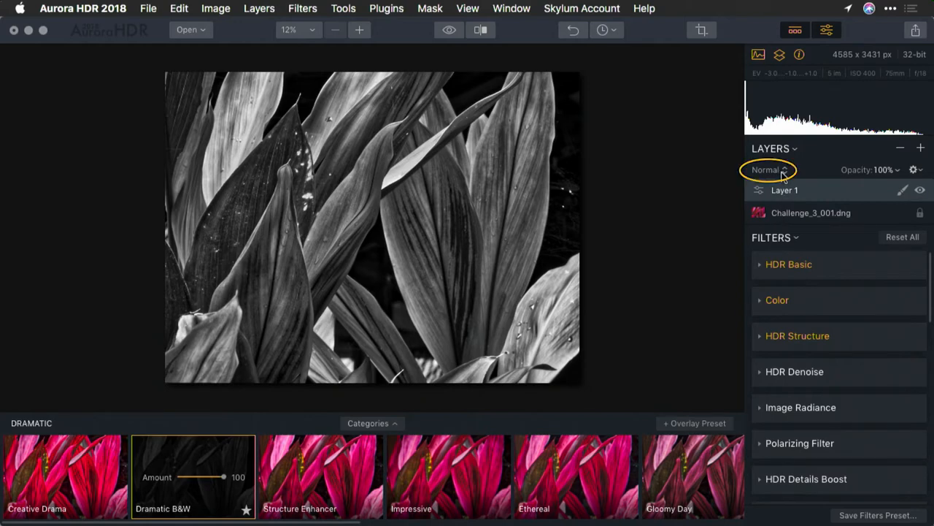
left_click(790, 235)
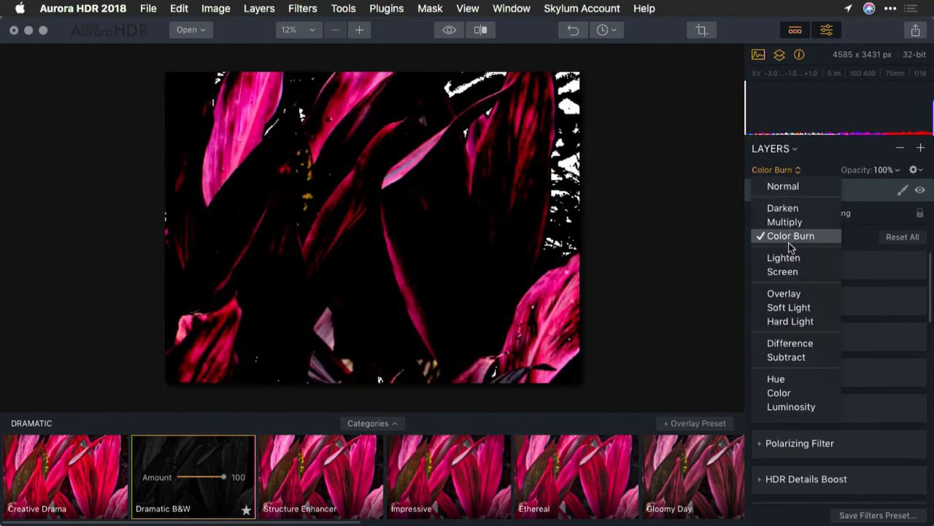
left_click(790, 321)
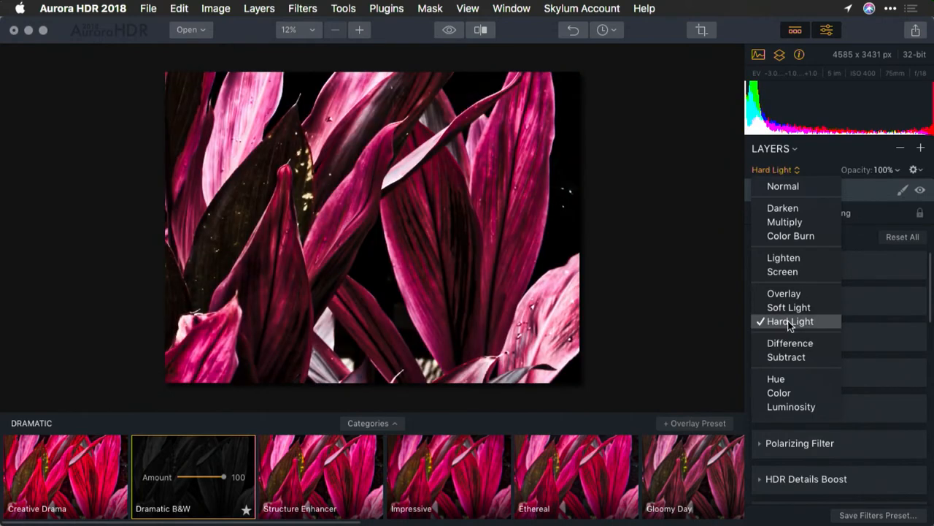
left_click(788, 306)
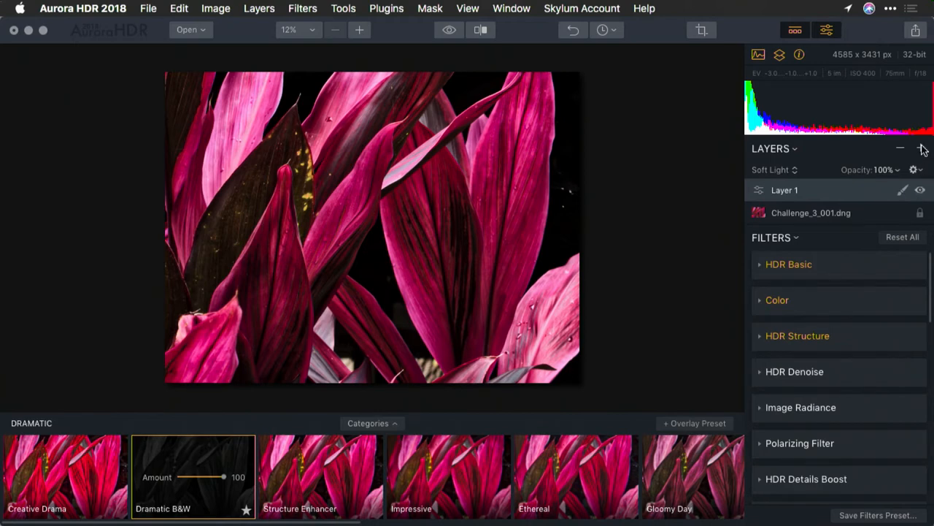
- Add a second adjustment layer with Magical Glow, Screen blending and 61% opacity
left_click(921, 148)
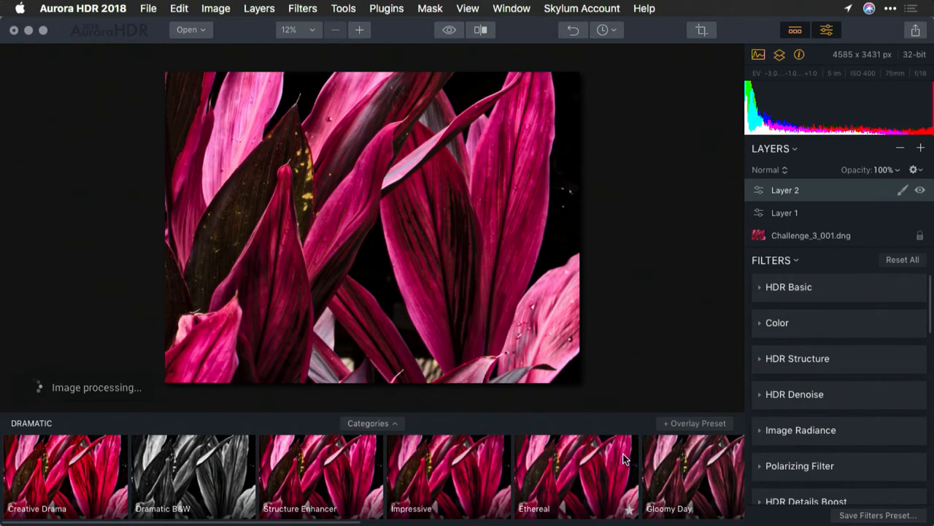
scroll("right", 3)
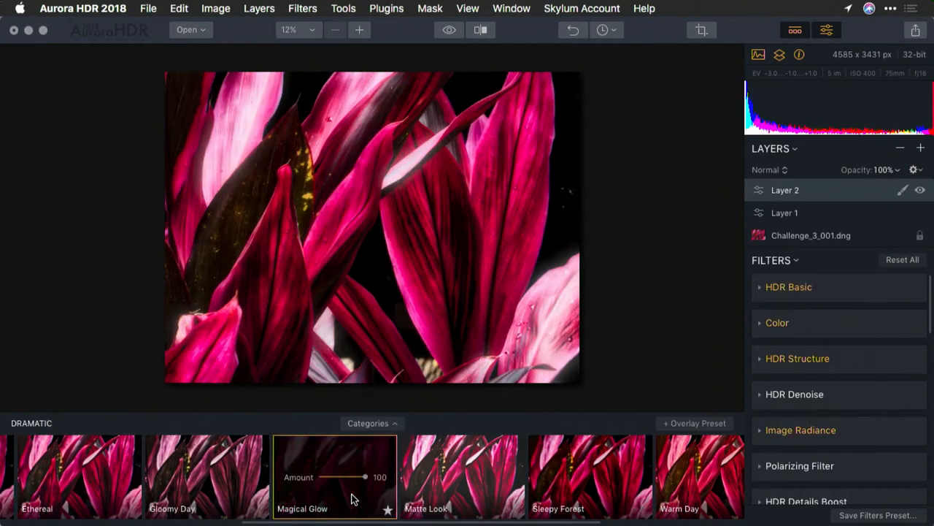
mouse_move(270, 153)
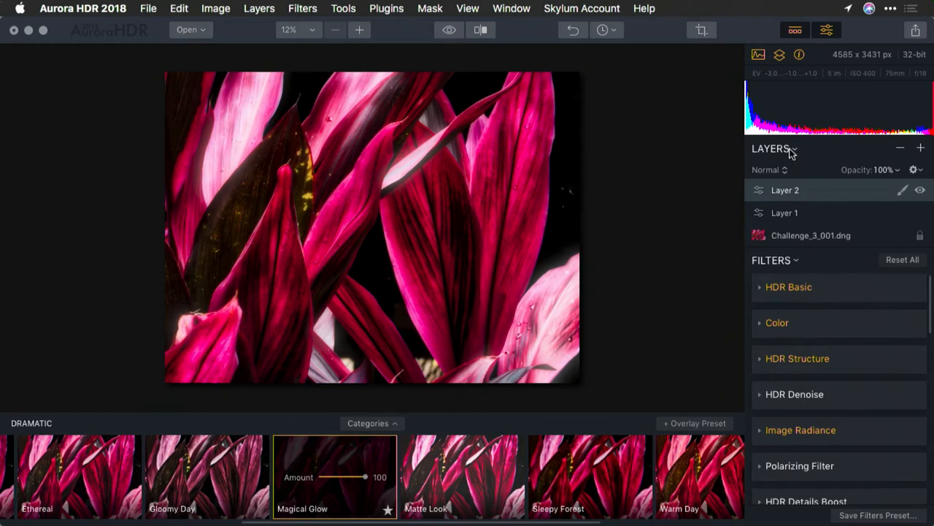
left_click(769, 170)
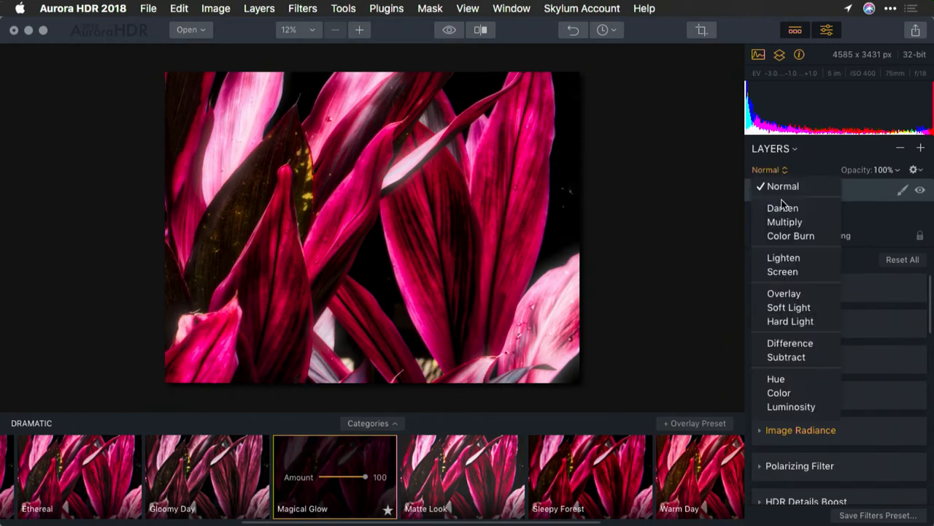
left_click(782, 271)
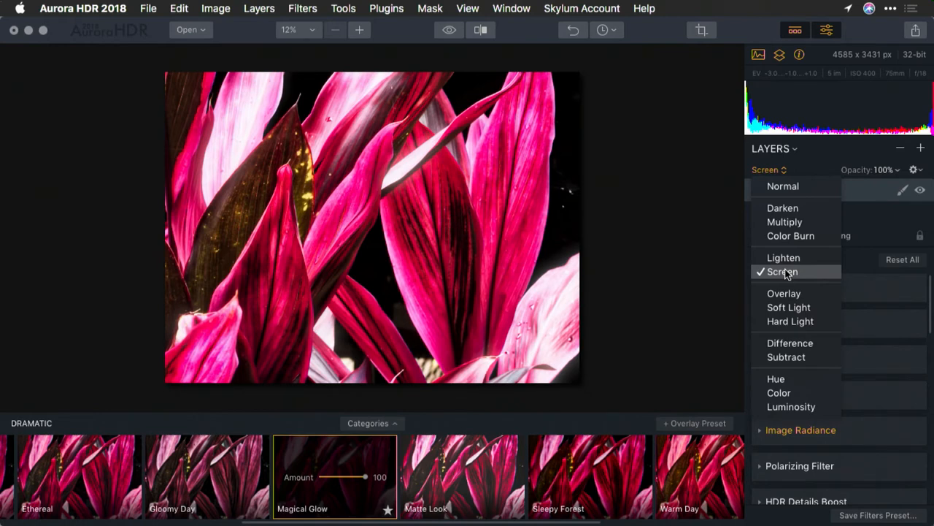
left_click(782, 270)
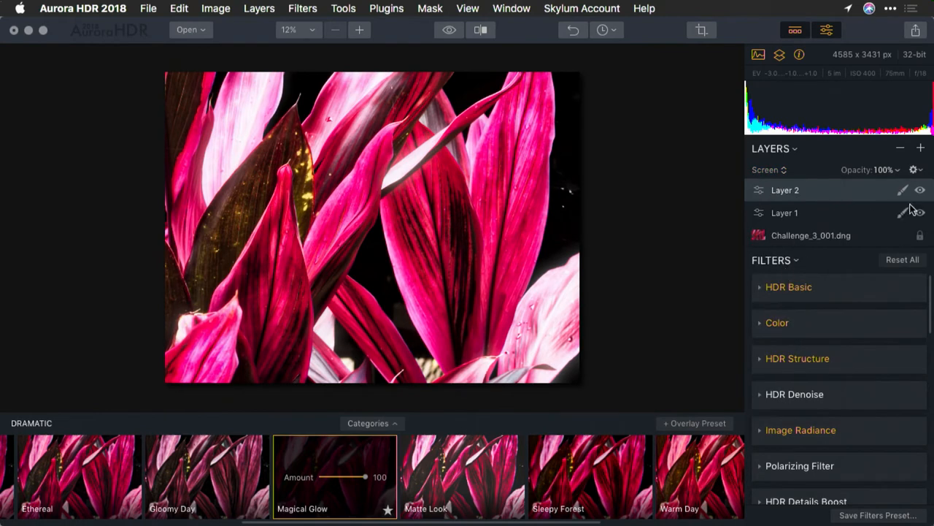
left_click(920, 190)
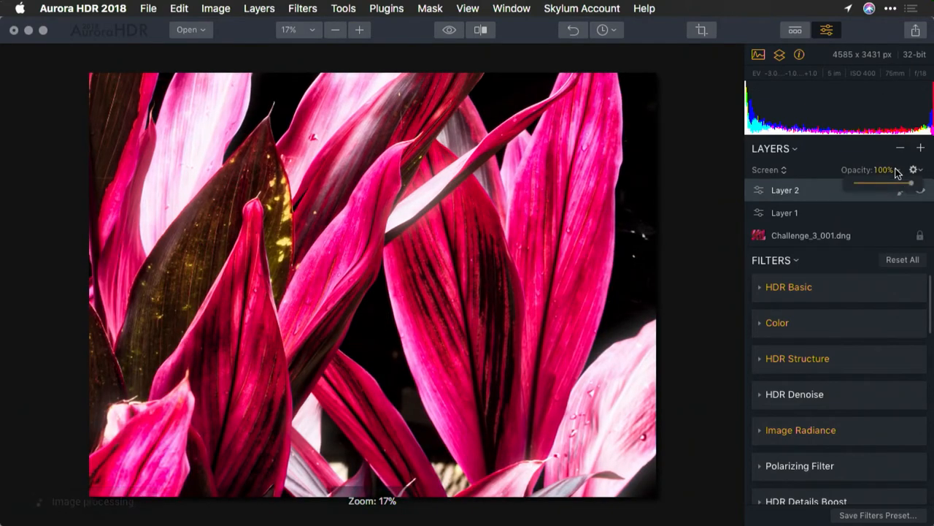
left_click_drag(912, 183, 879, 183)
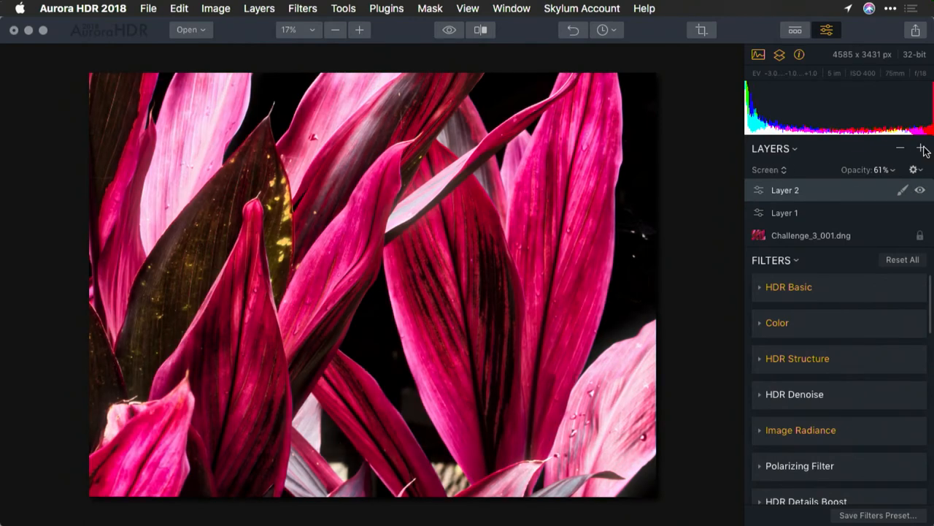
- Start a new image layer and browse folder locations to reach the Texture_Kit files
left_click(920, 148)
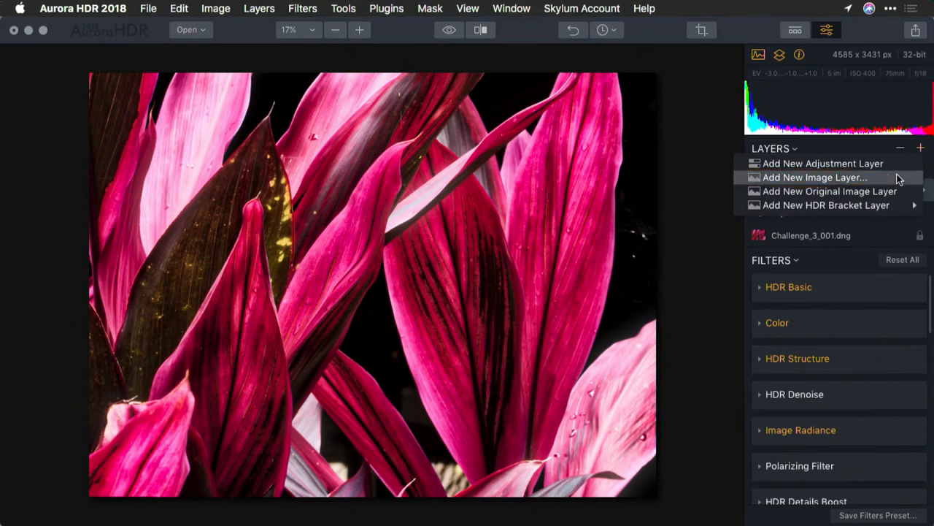
left_click(815, 177)
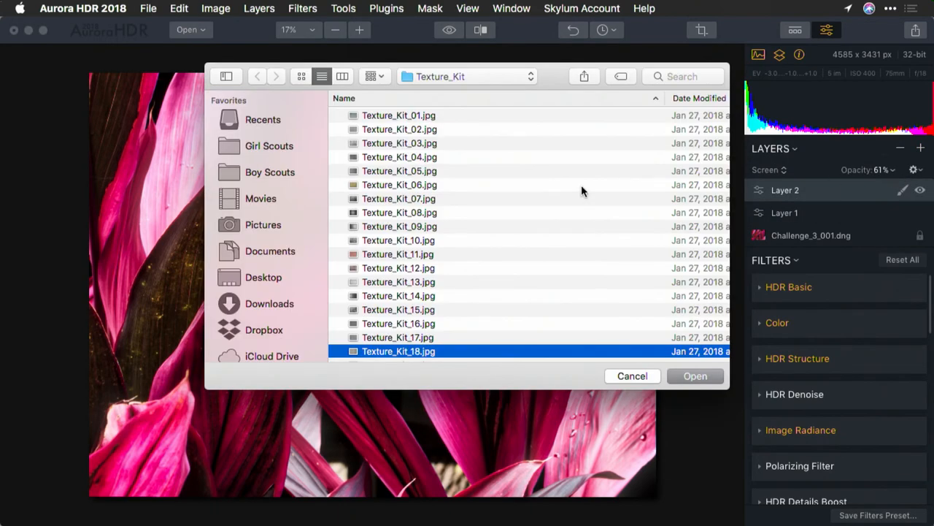
left_click(467, 76)
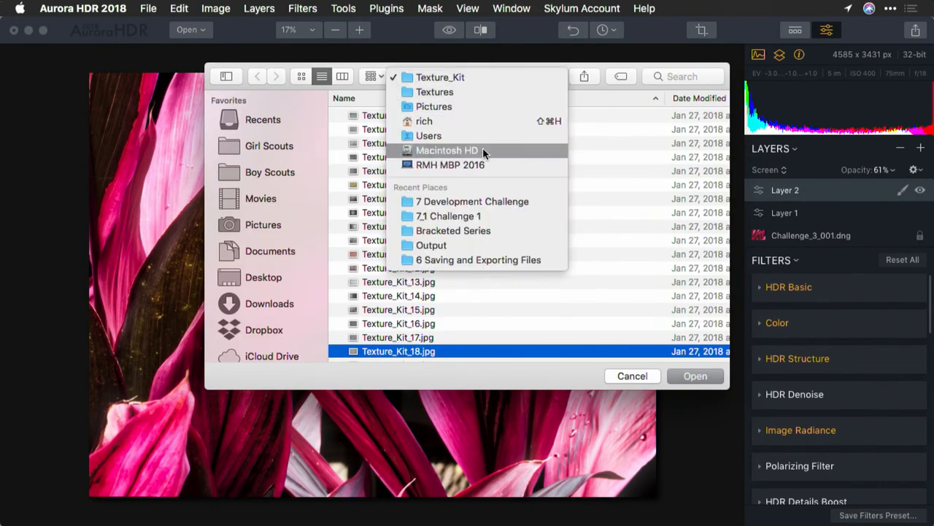
left_click(472, 201)
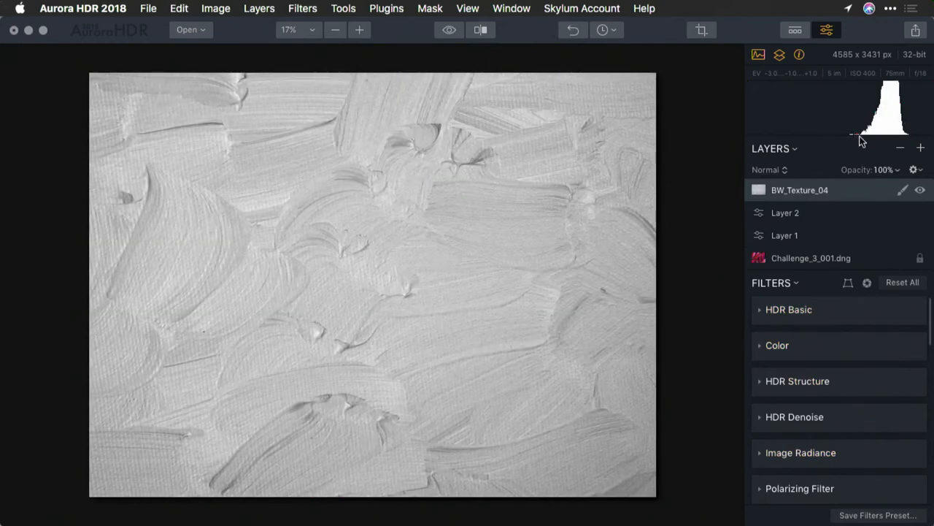
- Try Lighten, Screen, Soft Light, Hard Light, Subtract and Darken on BW_Texture_04, settling on Multiply
left_click(768, 169)
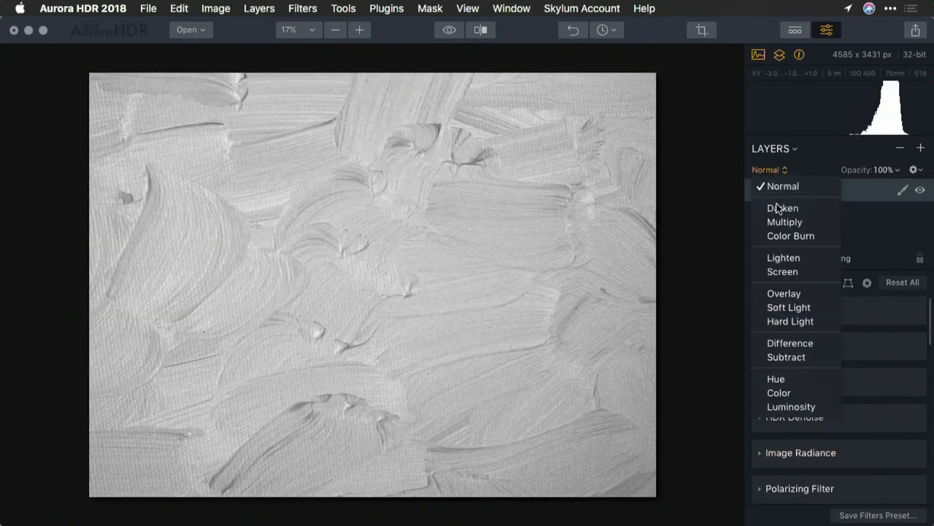
left_click(785, 222)
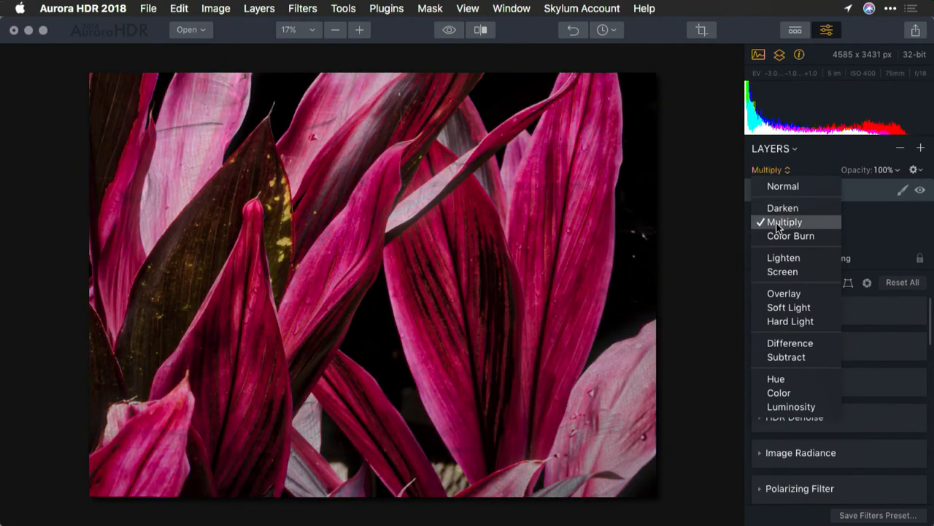
left_click(783, 257)
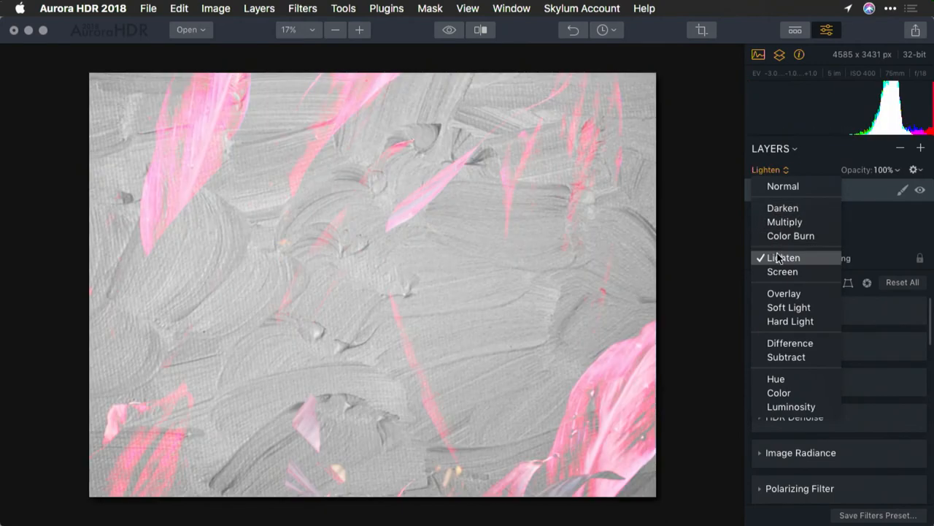
left_click(783, 270)
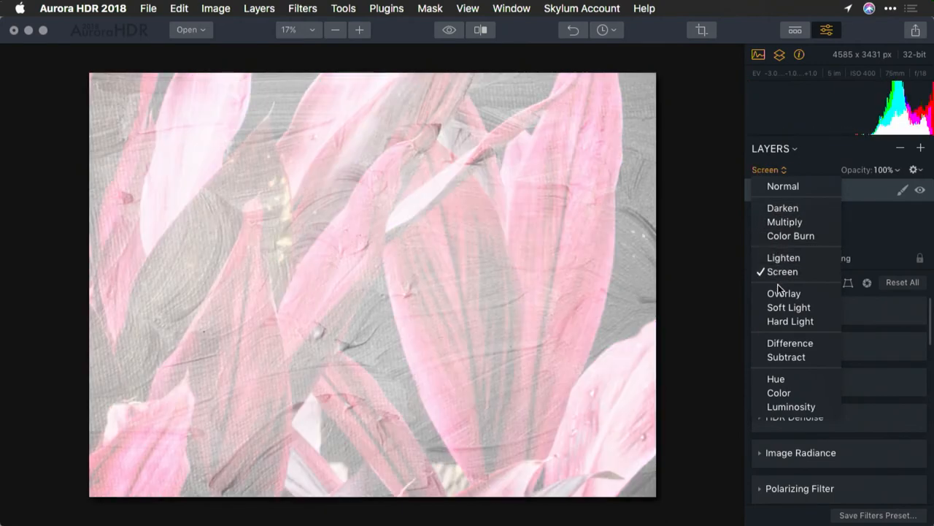
left_click(788, 306)
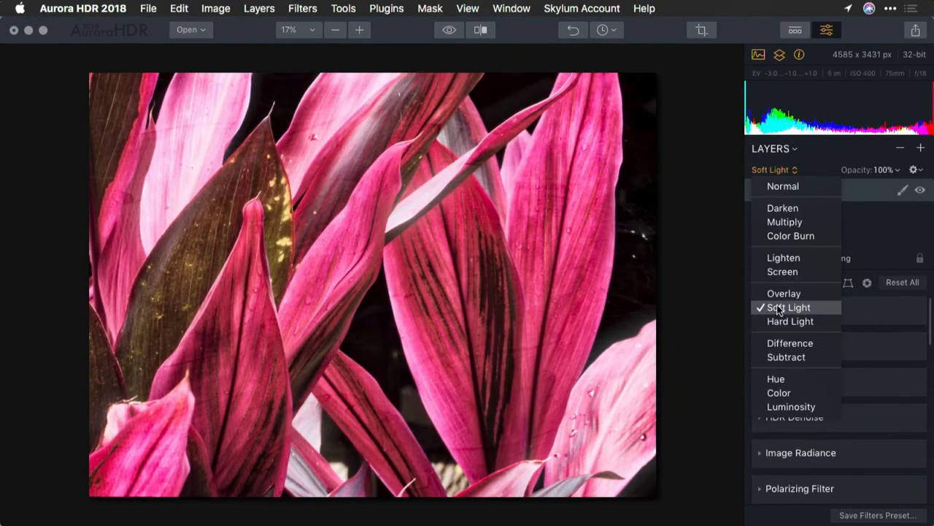
left_click(790, 321)
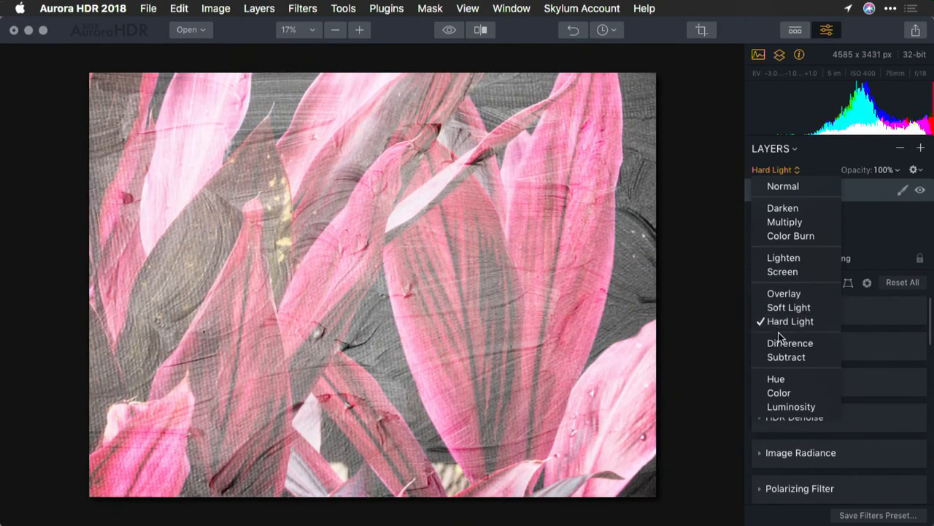
left_click(786, 357)
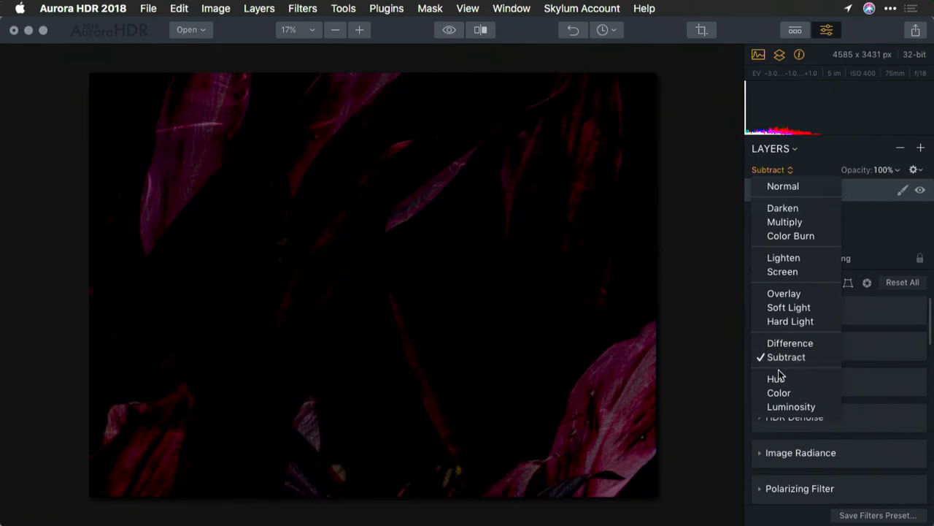
left_click(791, 406)
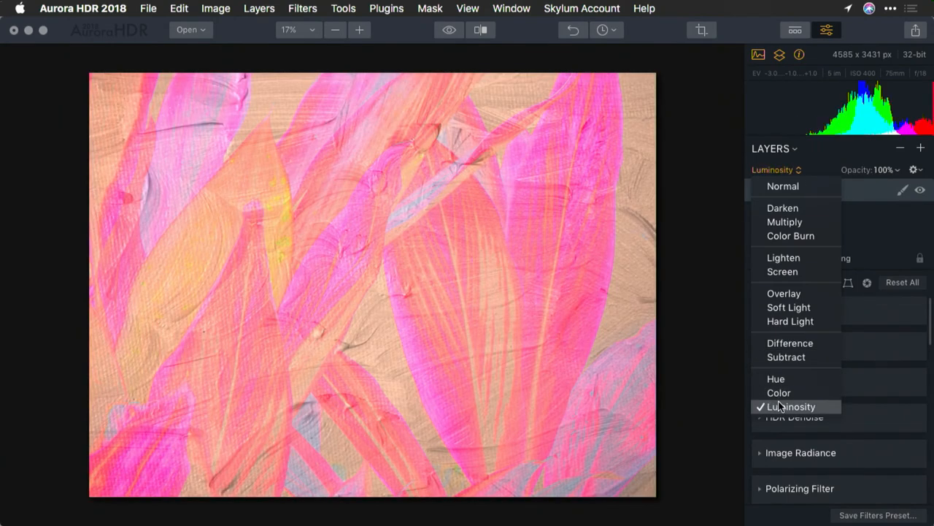
left_click(785, 221)
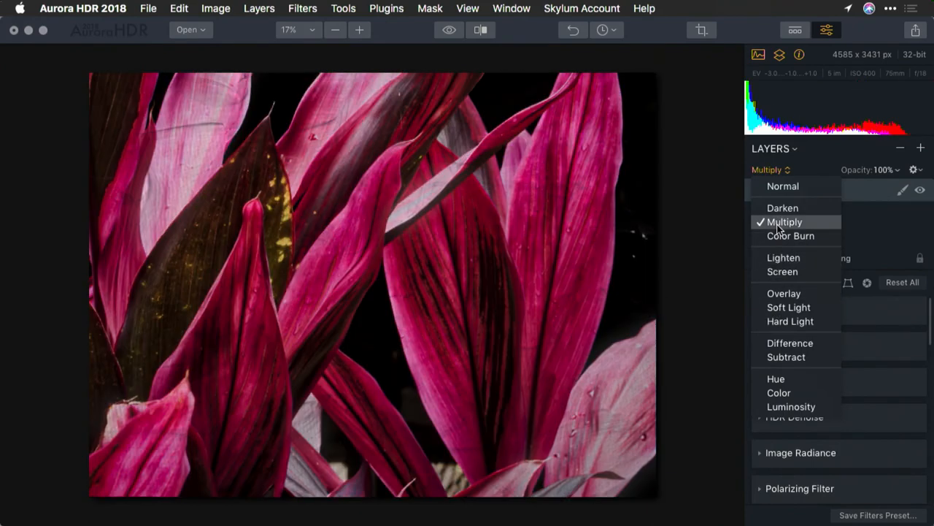
left_click(782, 208)
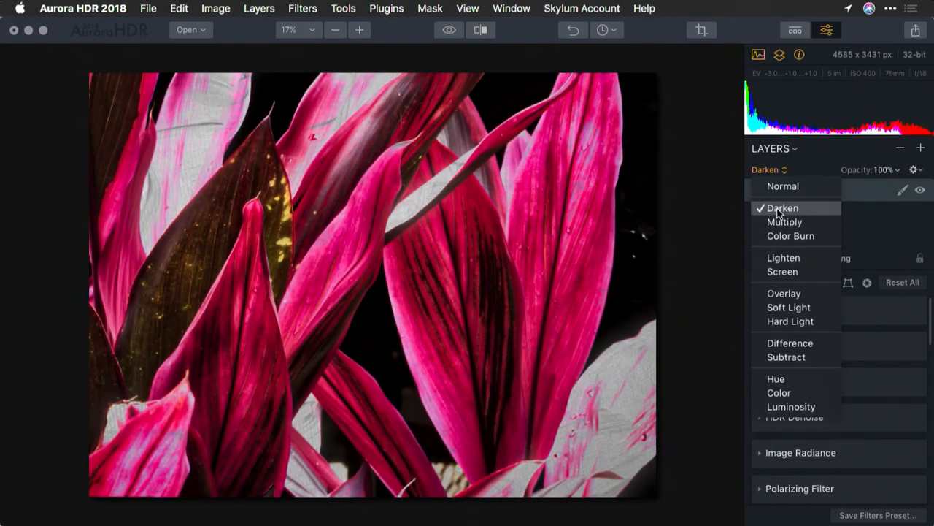
left_click(785, 222)
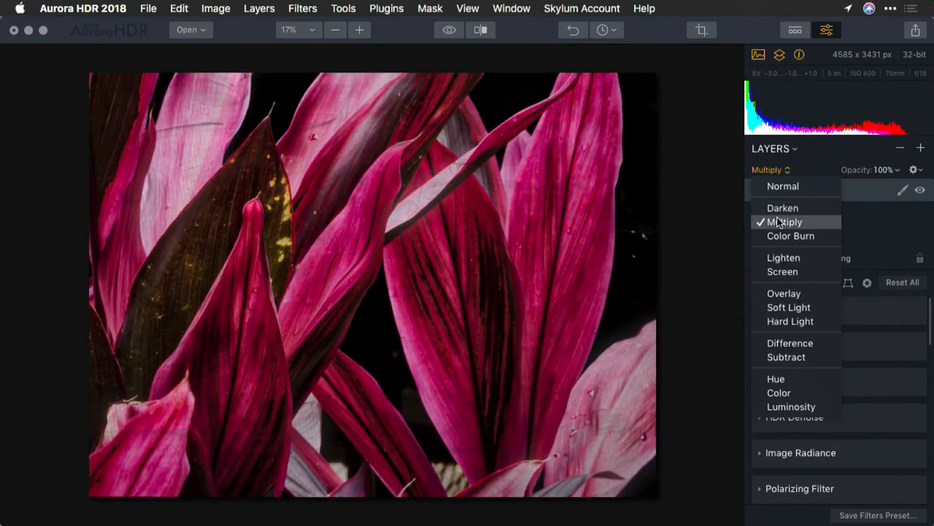
left_click(783, 270)
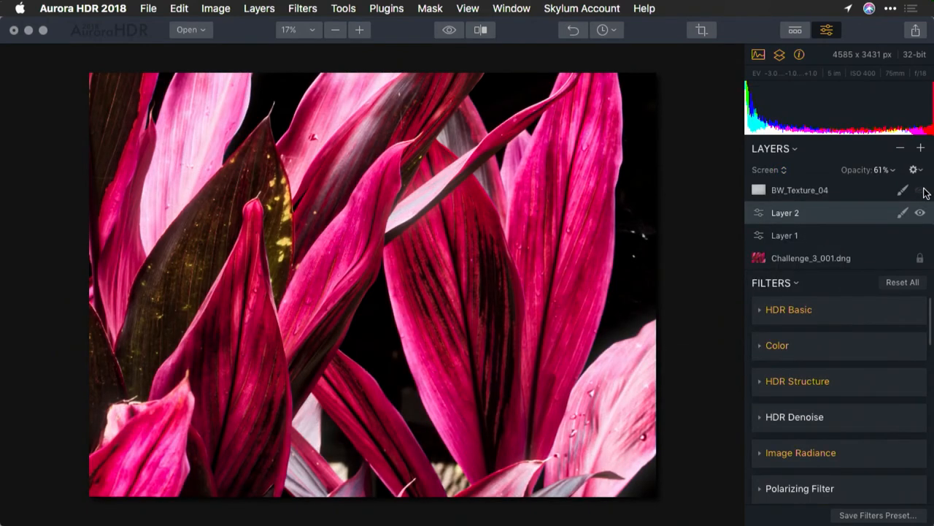
left_click(800, 190)
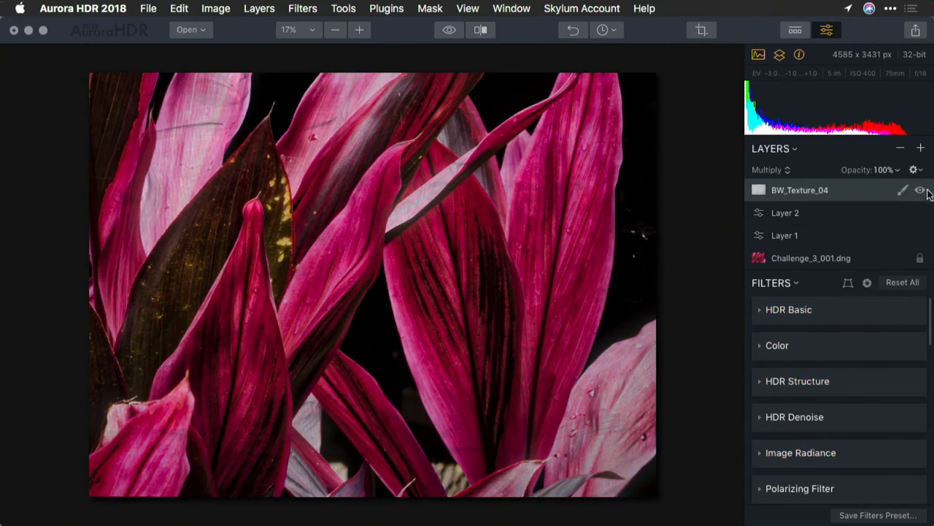
left_click(920, 190)
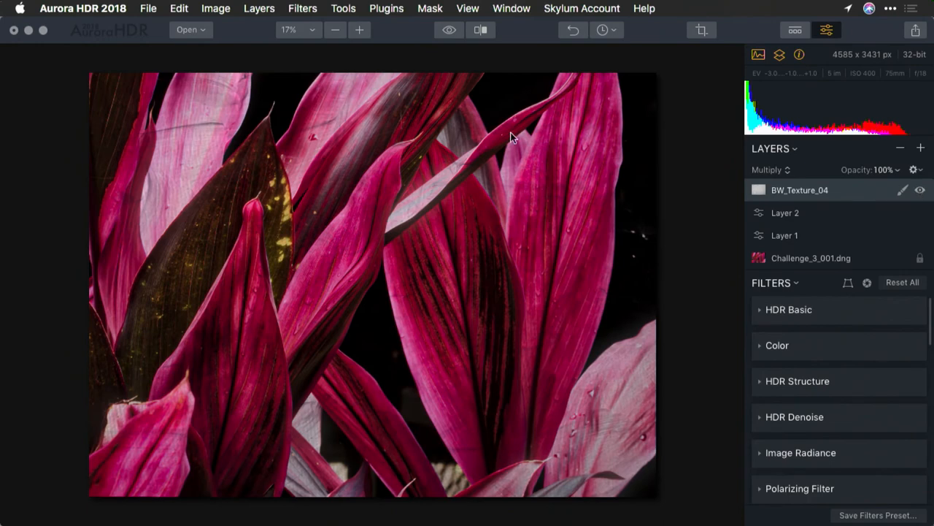
mouse_move(345, 212)
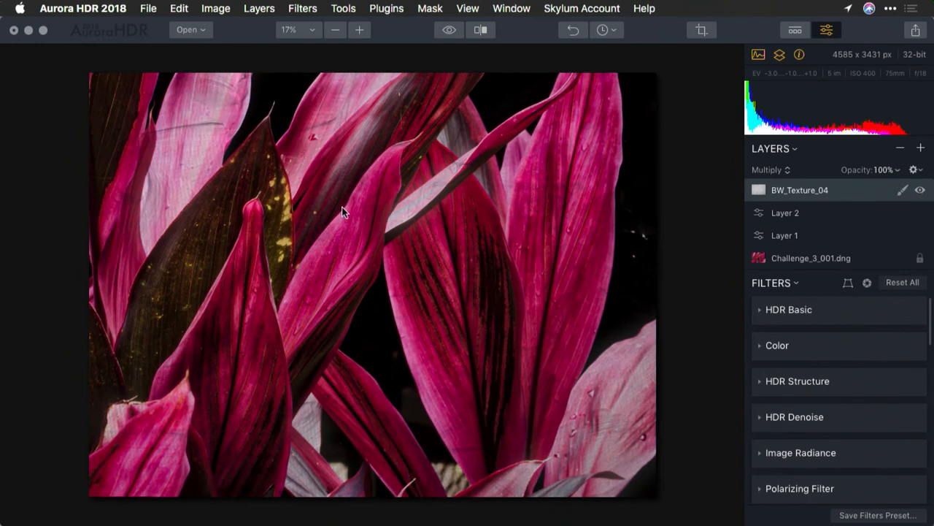
mouse_move(447, 166)
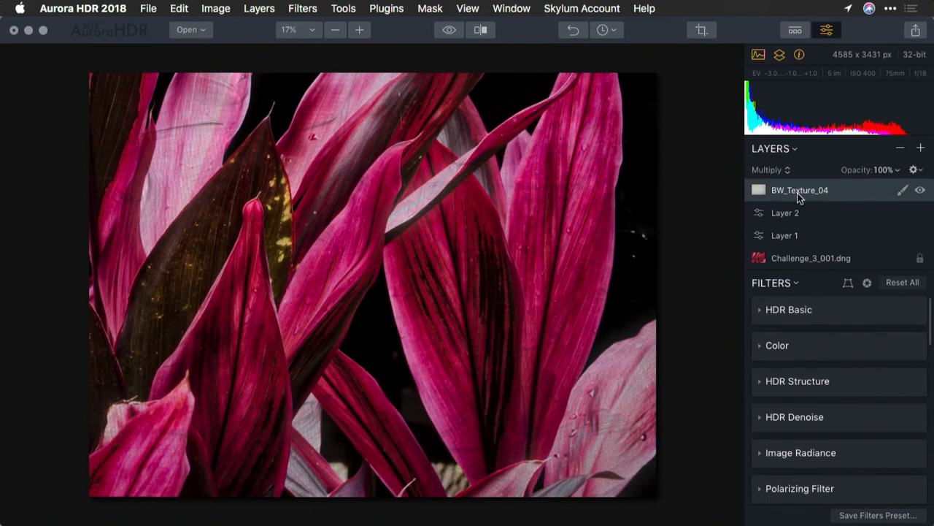
- Duplicate the BW_Texture_04 layer and blend the copy with Soft Light
right_click(800, 190)
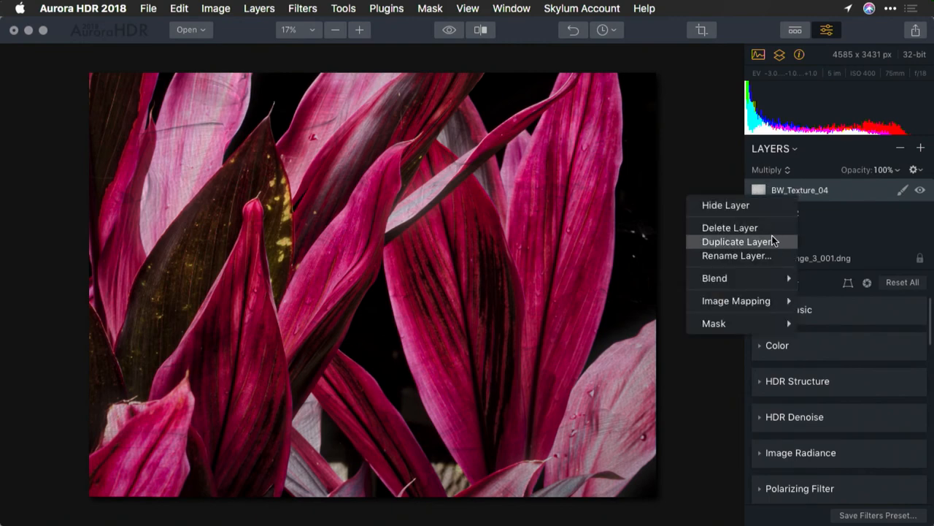
left_click(733, 242)
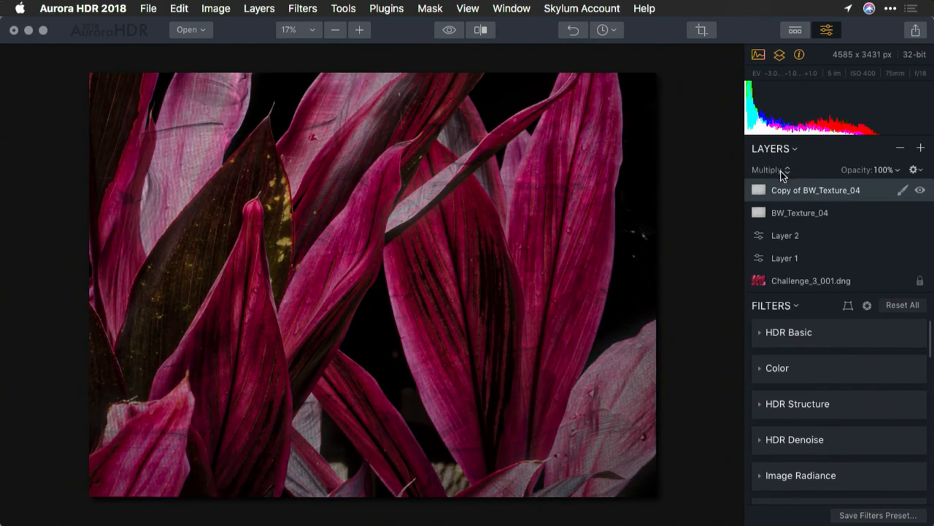
left_click(770, 169)
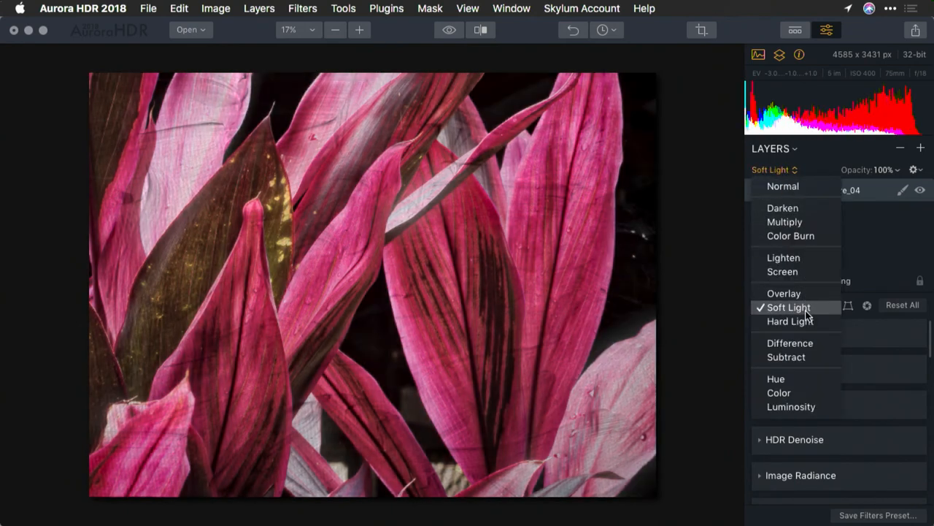
left_click(790, 306)
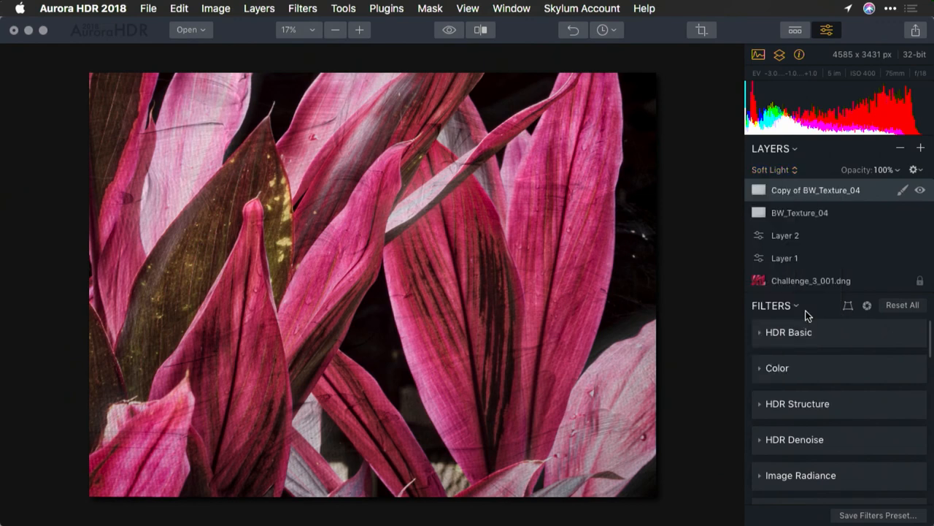
mouse_move(868, 212)
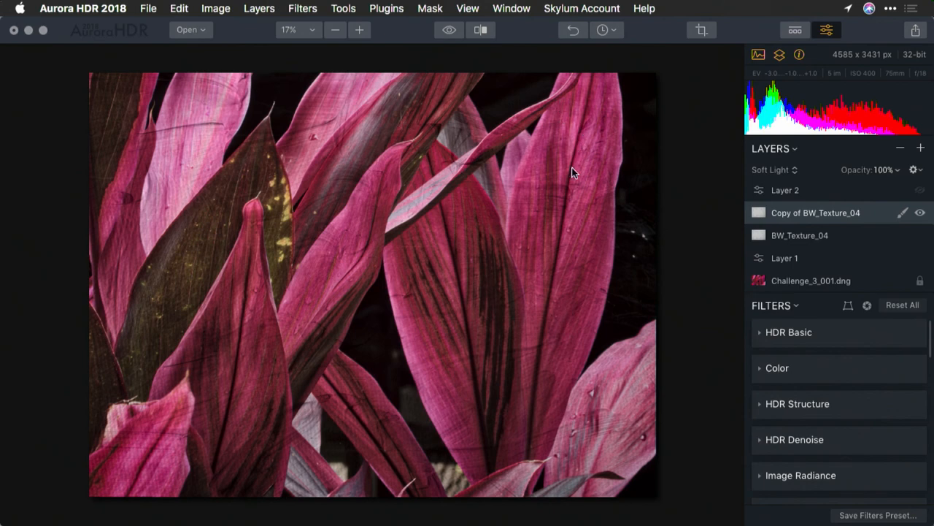
mouse_move(522, 184)
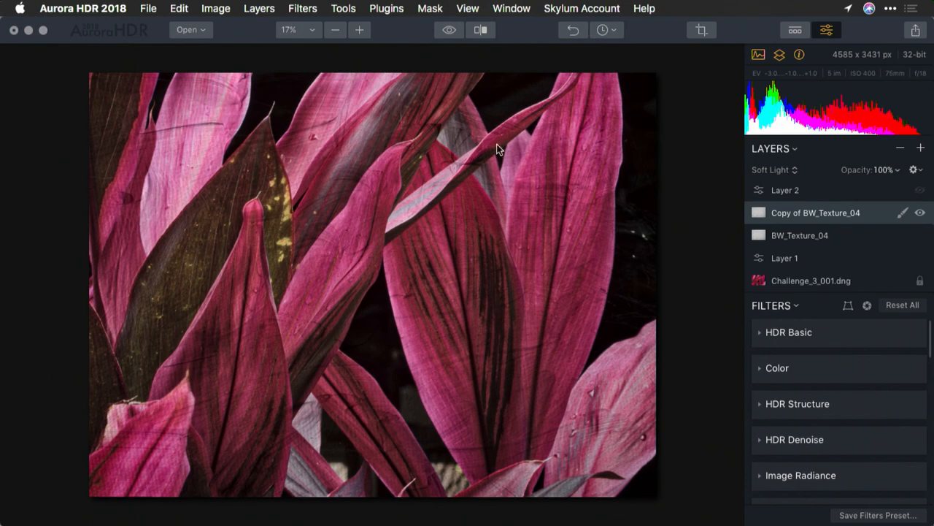
mouse_move(584, 294)
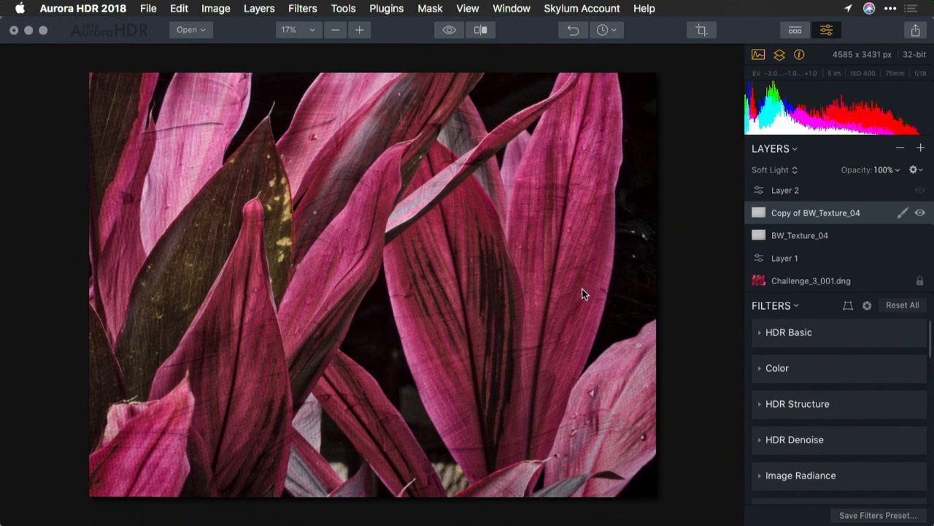
mouse_move(733, 194)
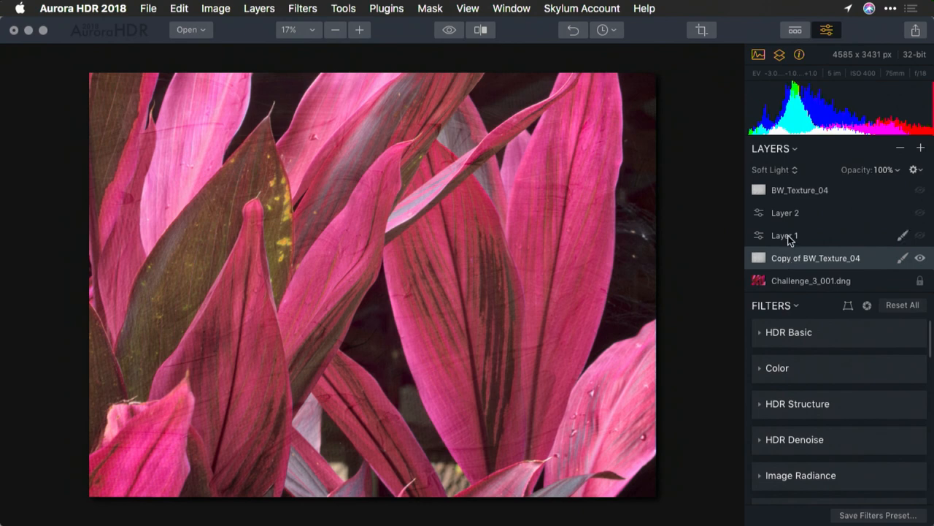
mouse_move(705, 238)
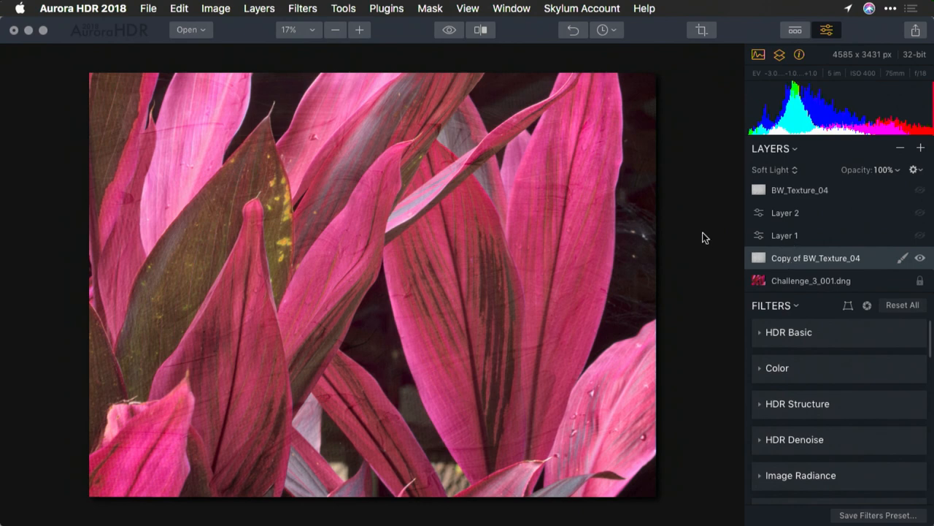